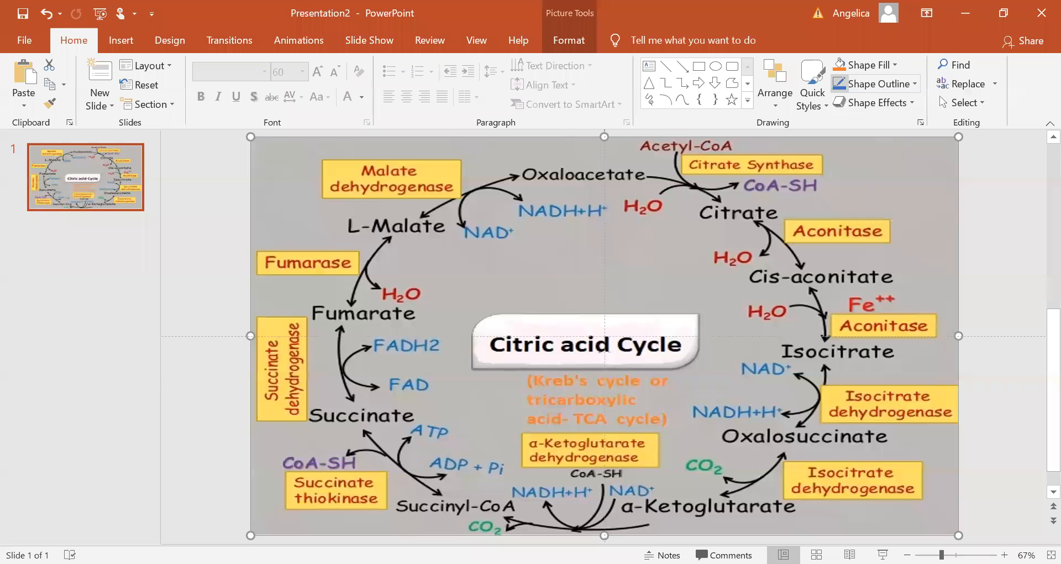
pyautogui.moveTo(872, 83)
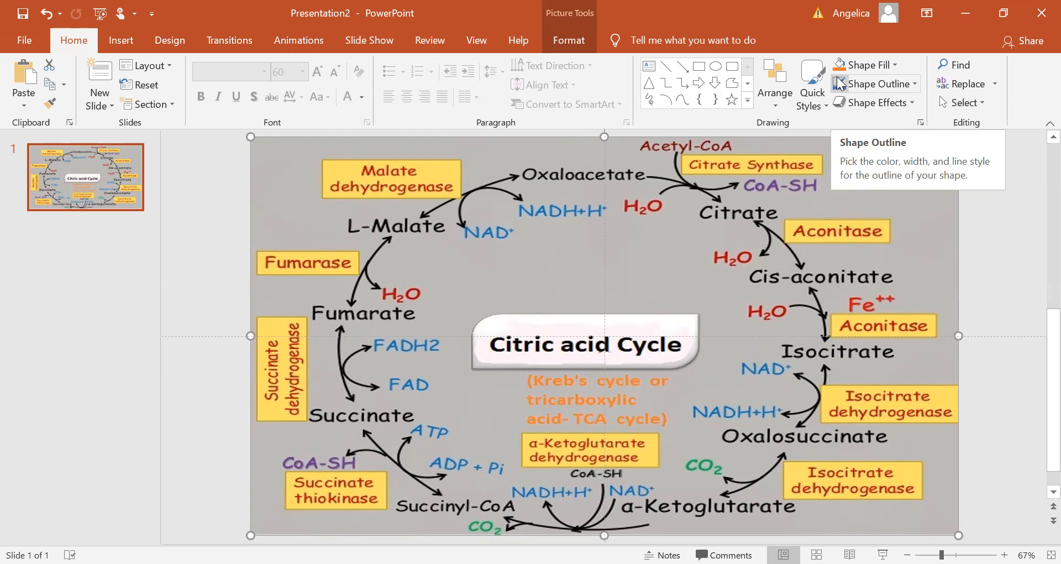
pyautogui.moveTo(736, 33)
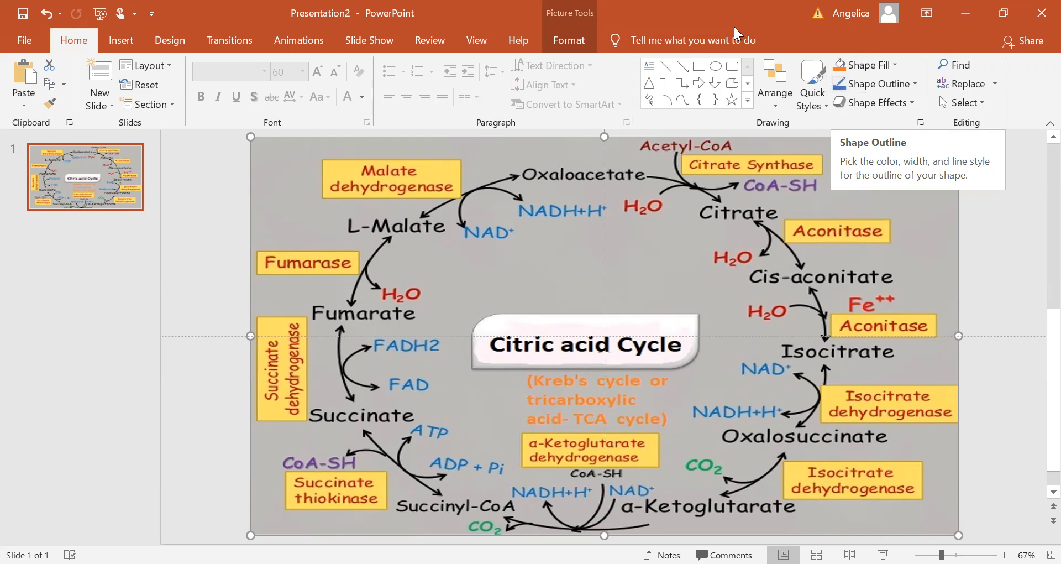